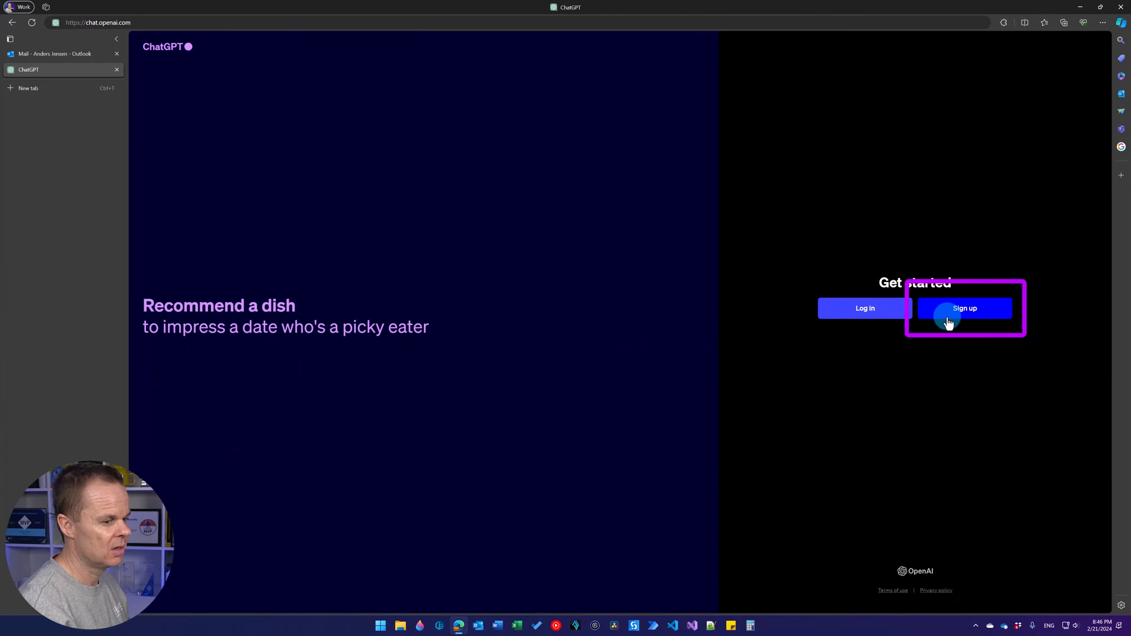
left_click(964, 308)
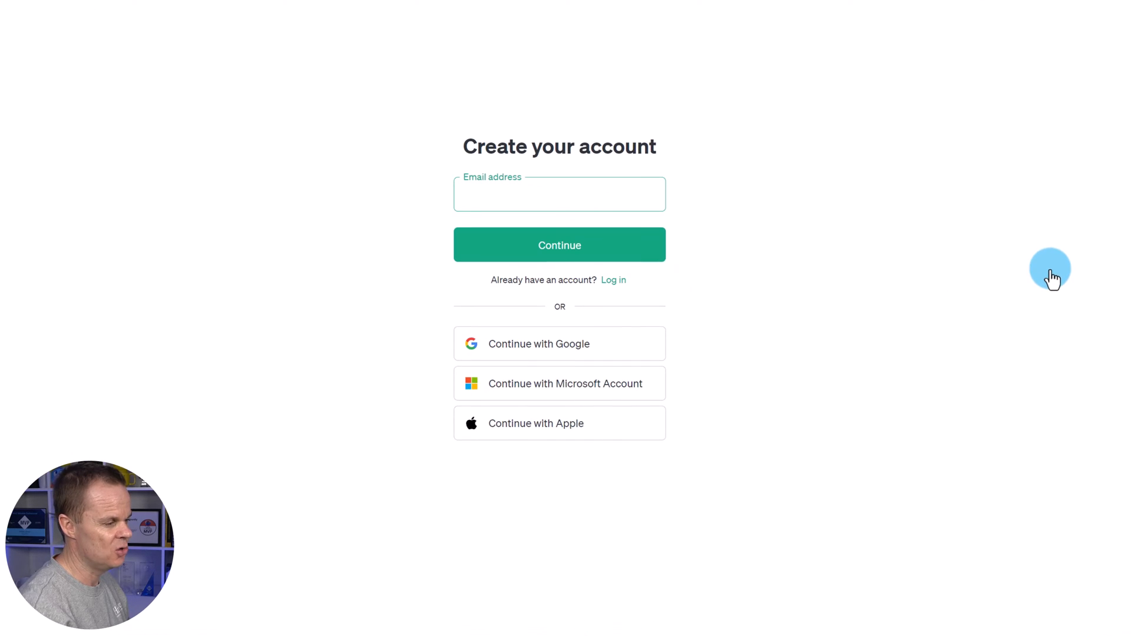
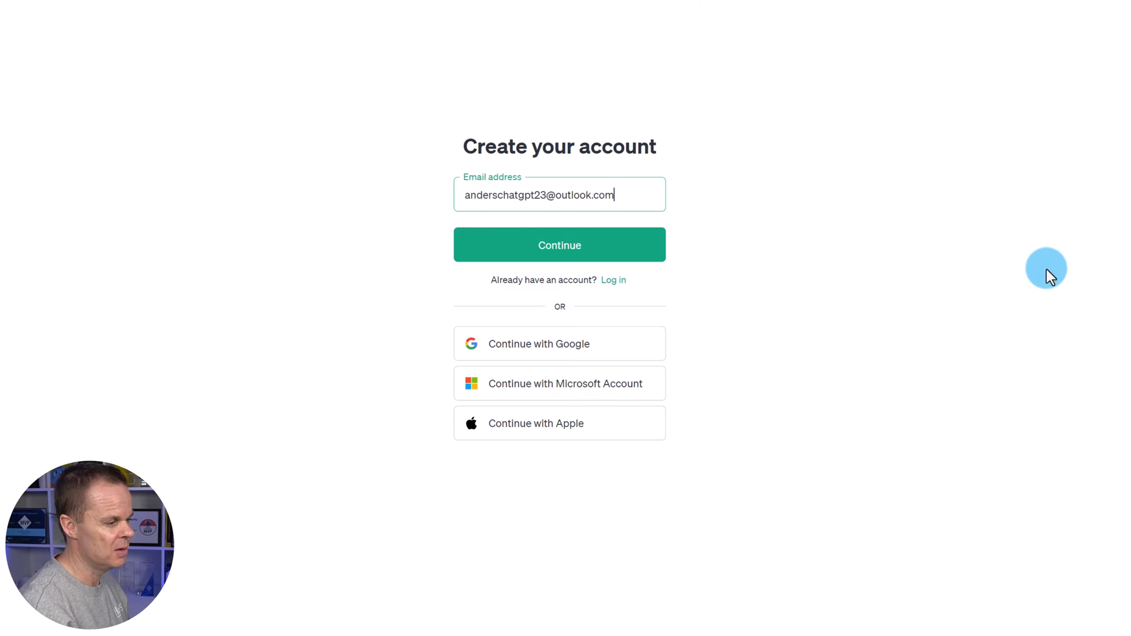
left_click(559, 245)
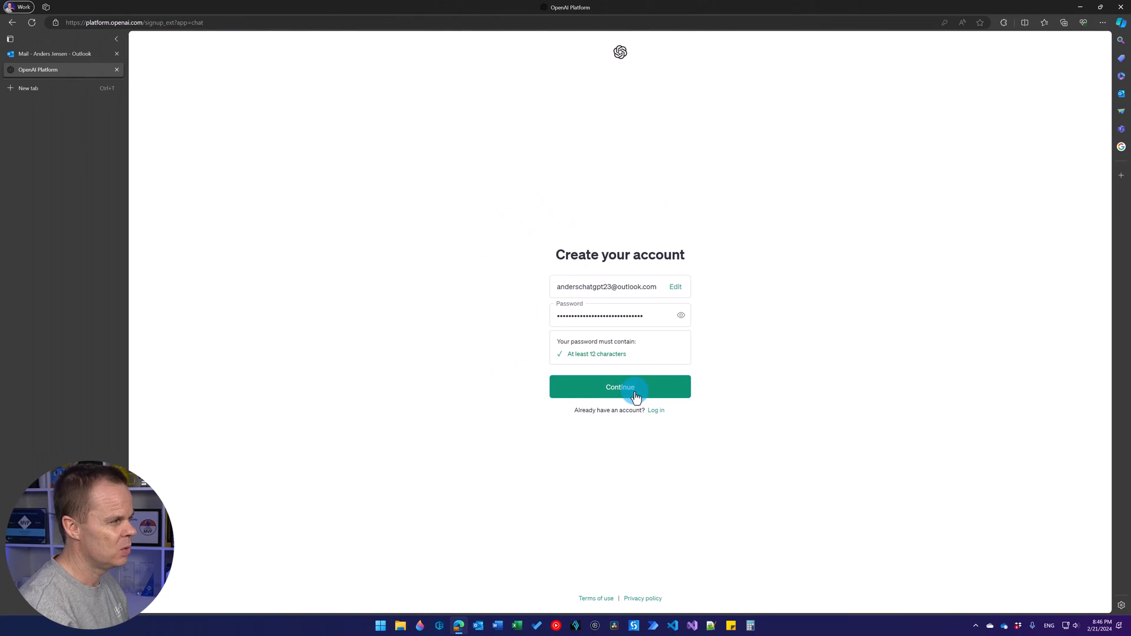
left_click(619, 386)
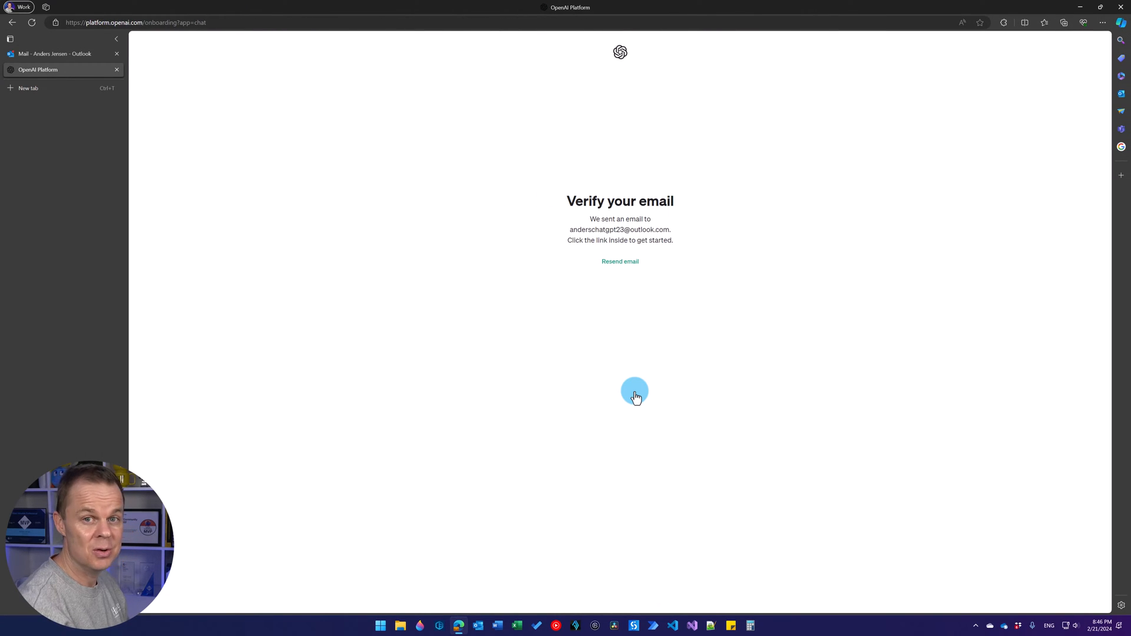
- Open the 'OpenAI - Verify your email' message in Outlook and follow its verify link
left_click(54, 53)
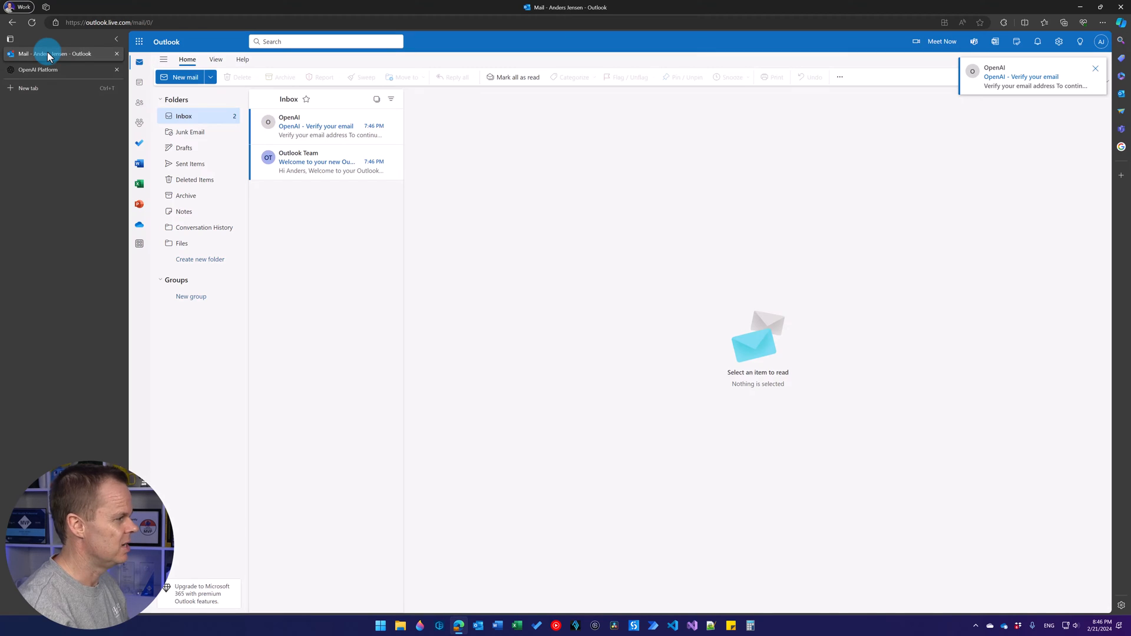
left_click(316, 126)
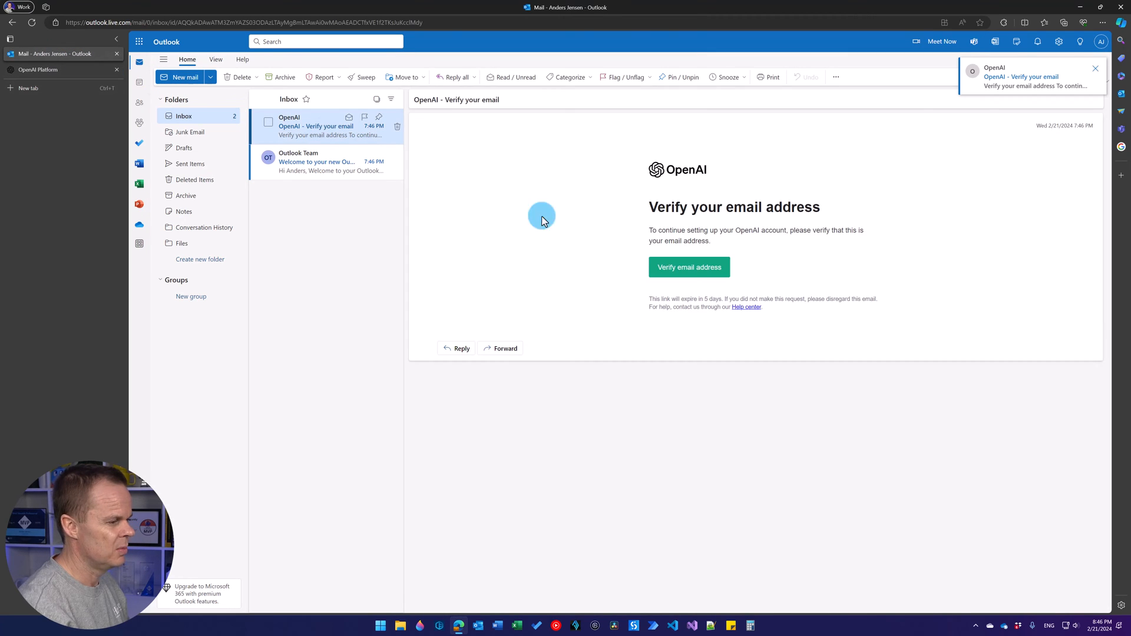
left_click(688, 267)
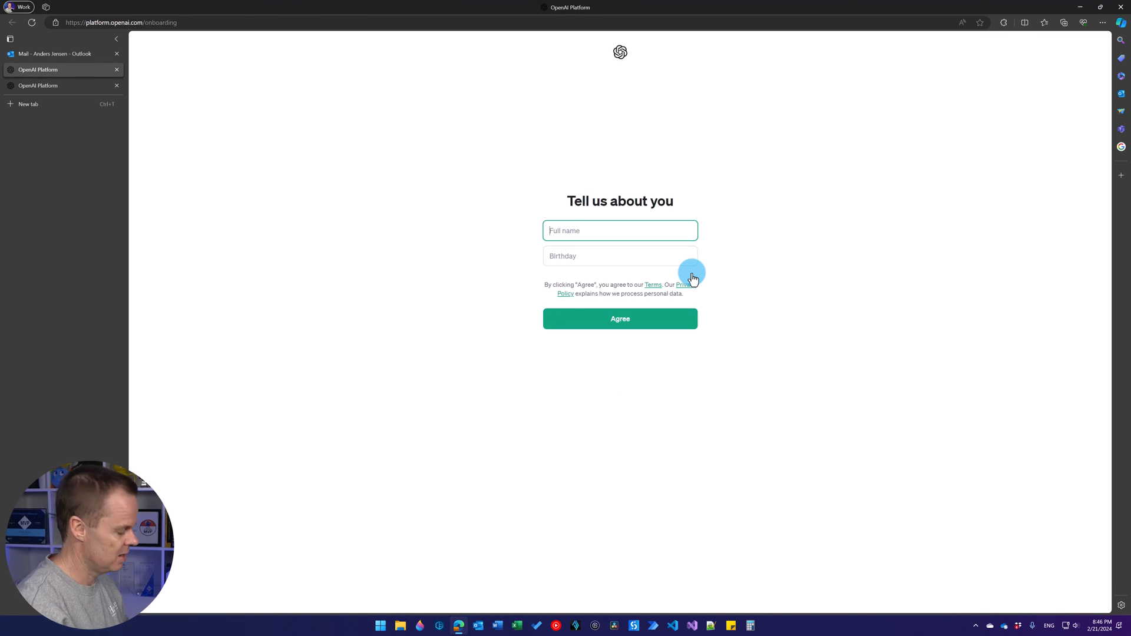
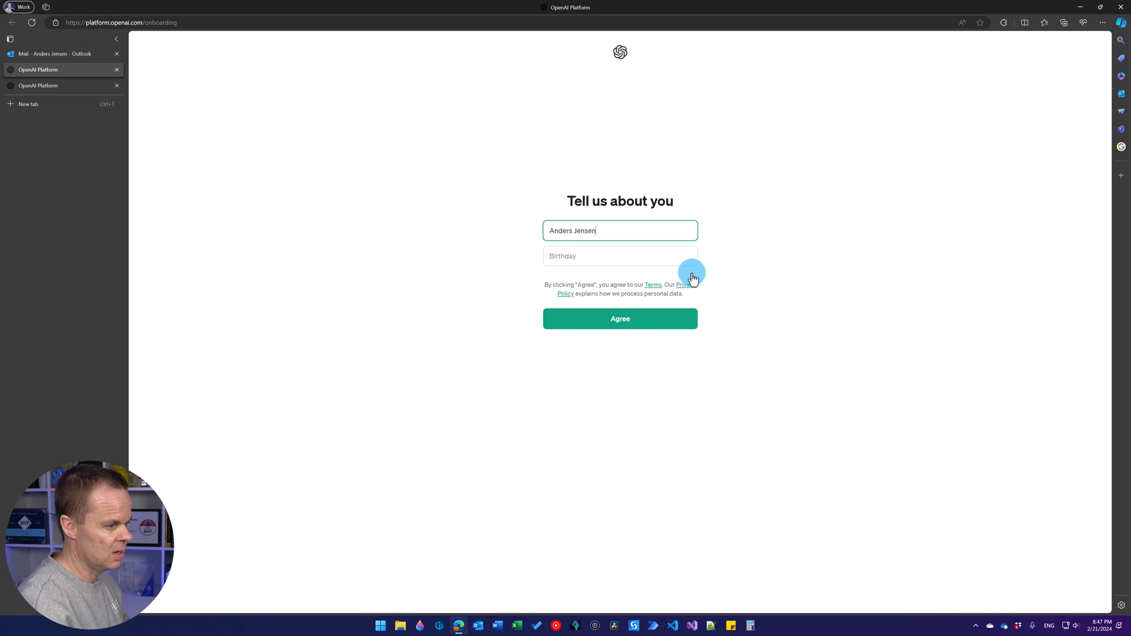
left_click(621, 256)
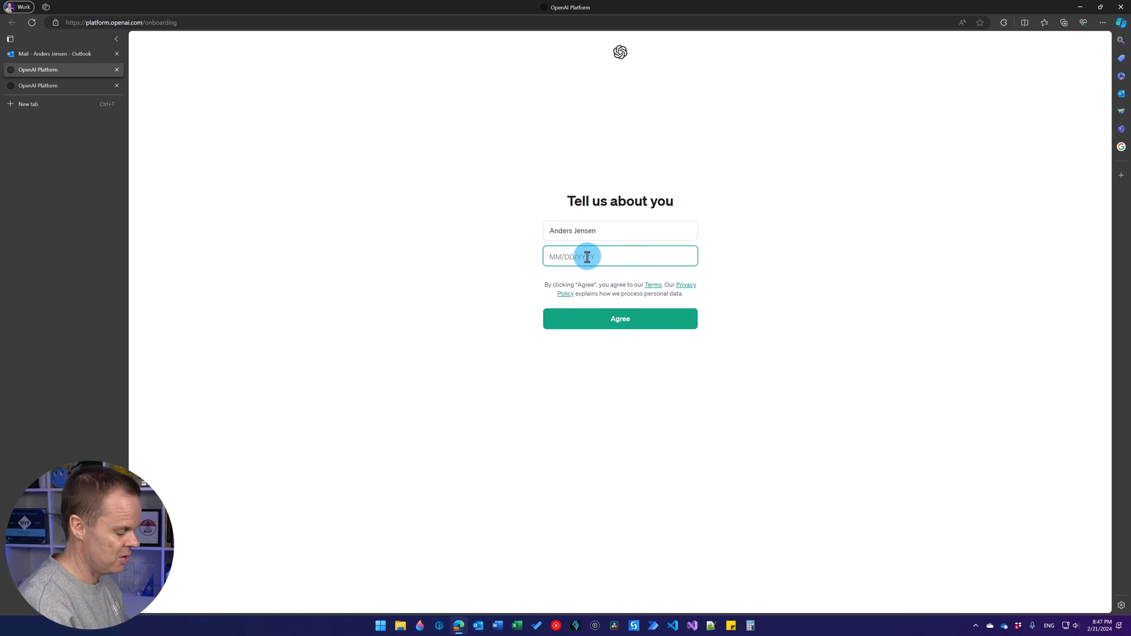
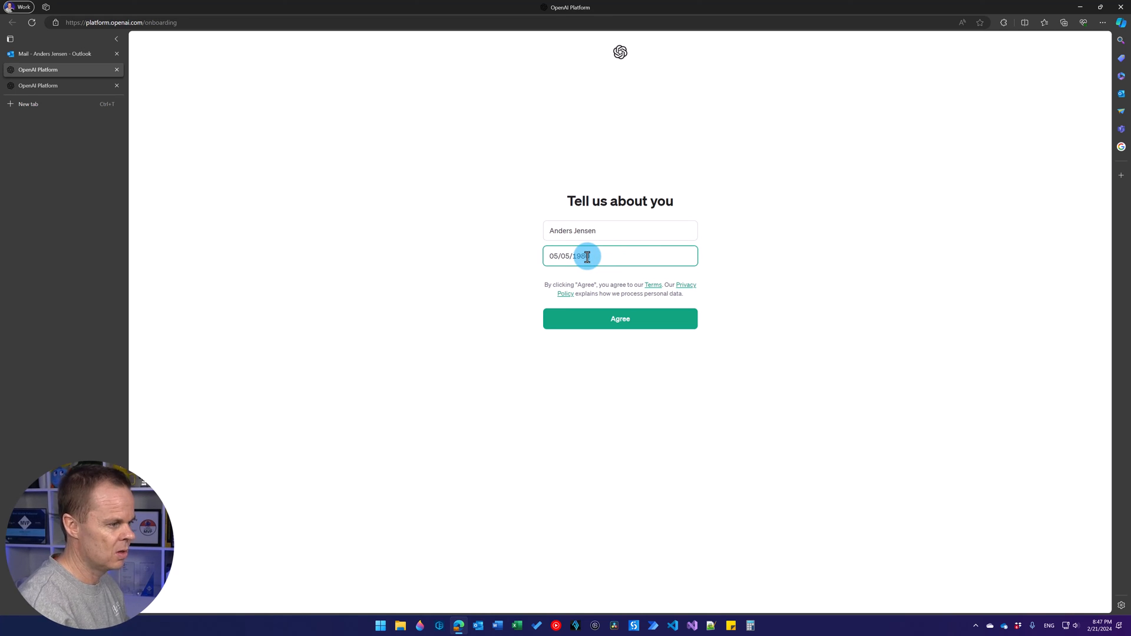
left_click(619, 319)
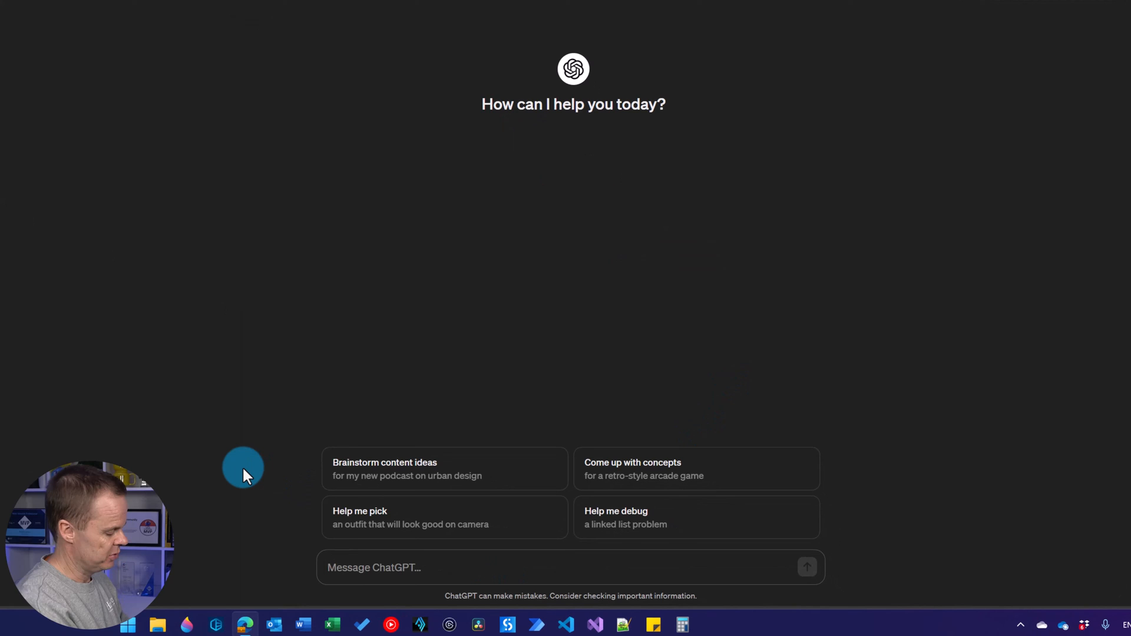
- Send a first prompt asking ChatGPT to explain supply and demand
type("Explain supply and")
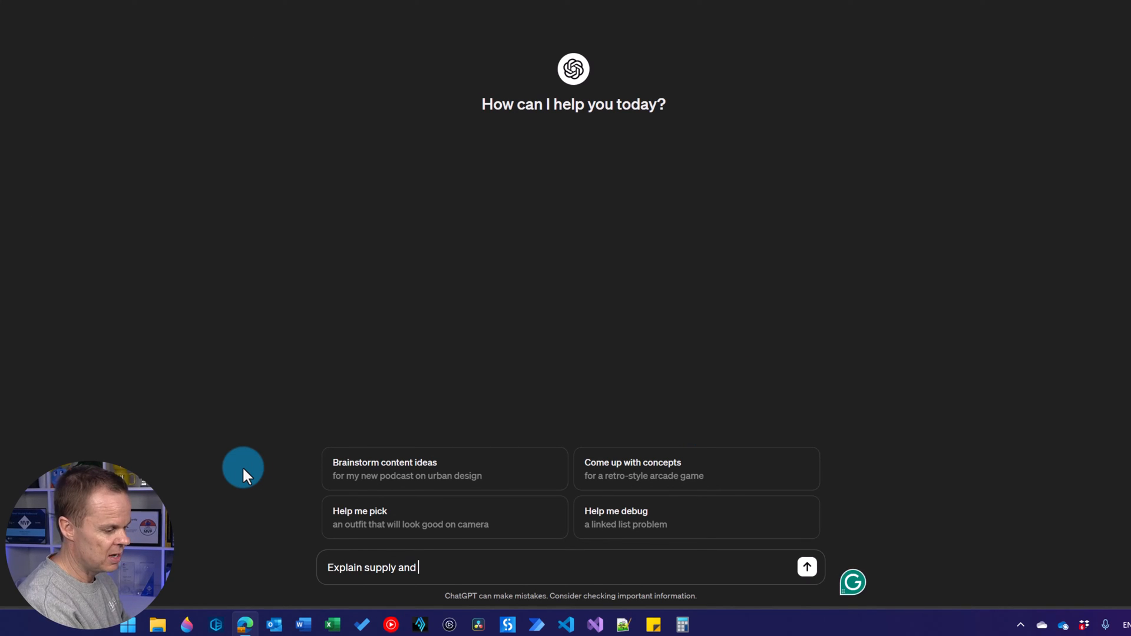
left_click(807, 567)
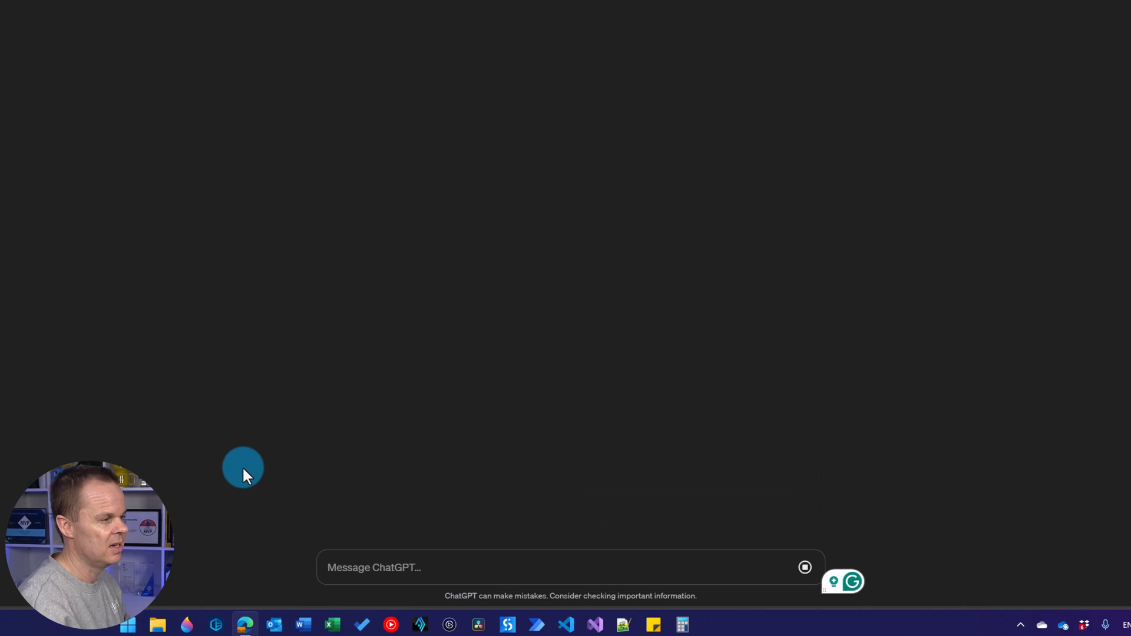